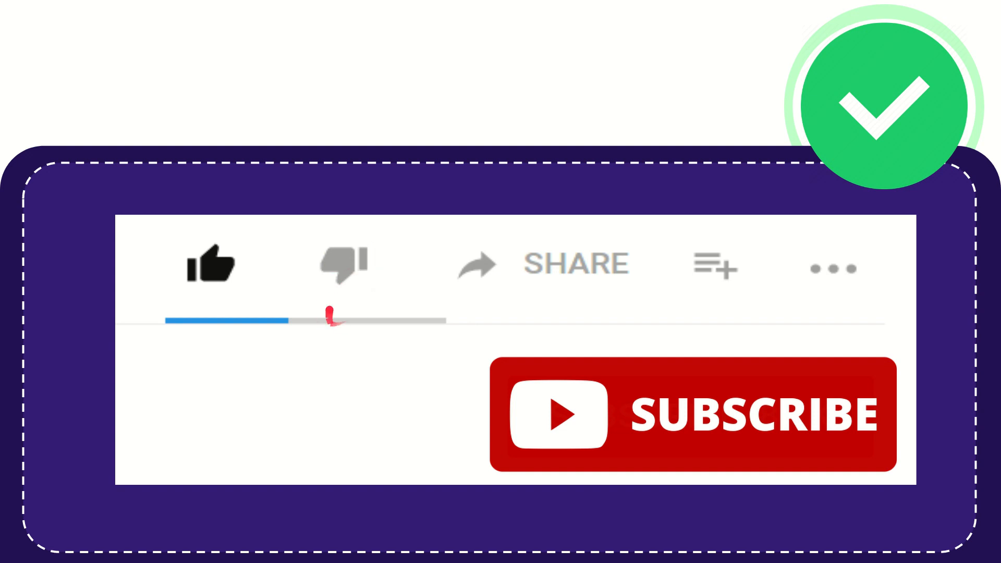
{"action": "left_click", "coordinate": [341, 264]}
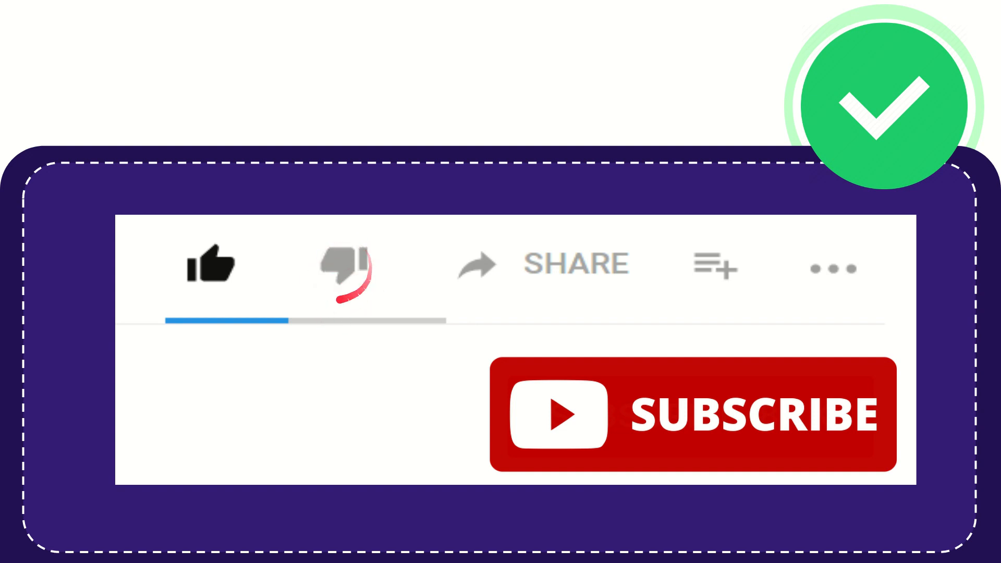